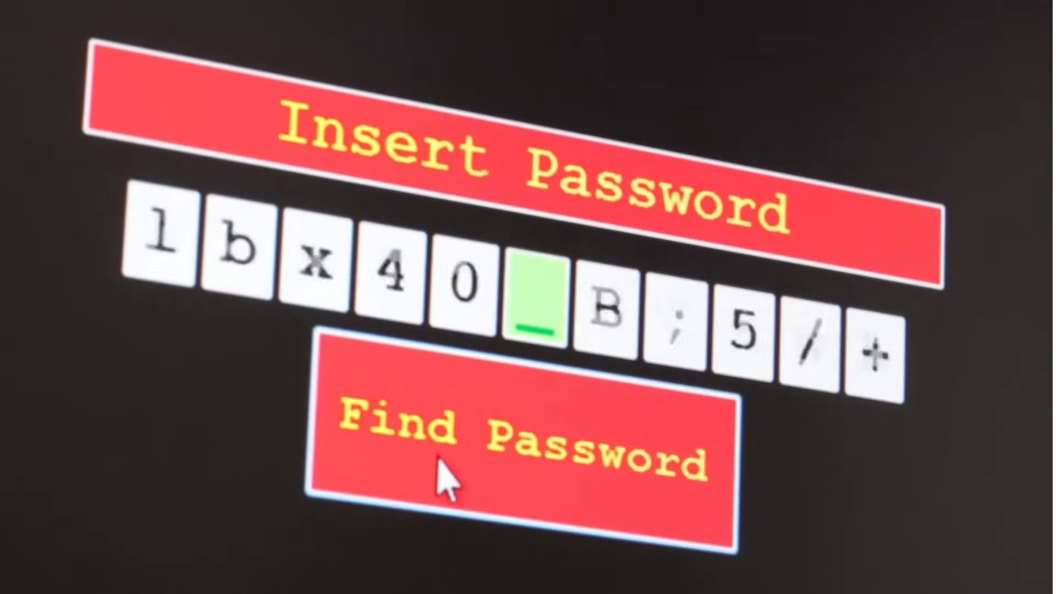
# - Run Find Password until the second character matches green alongside the sixth
pyautogui.click(518, 451)
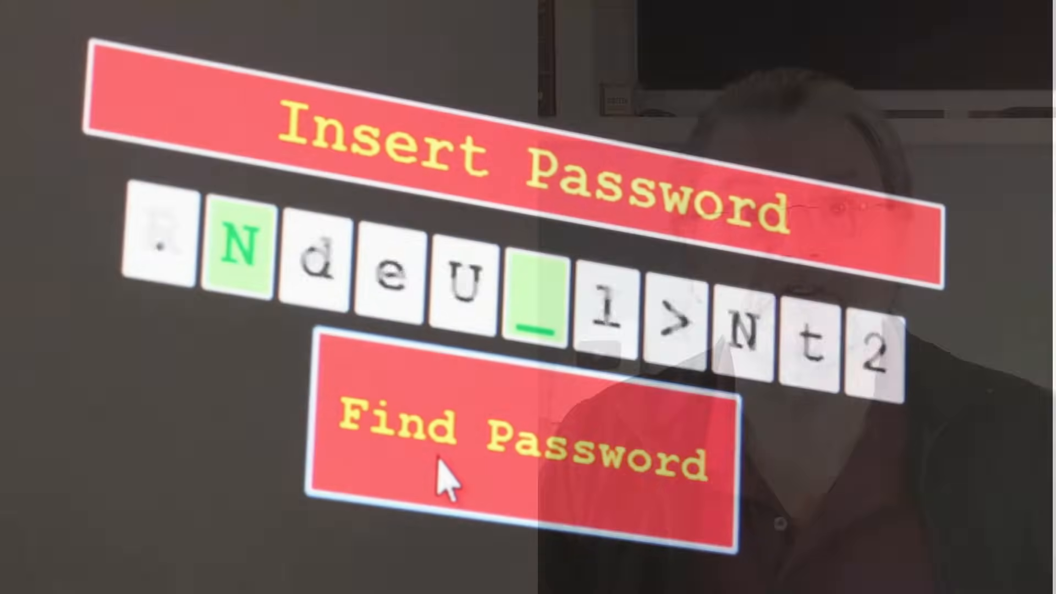